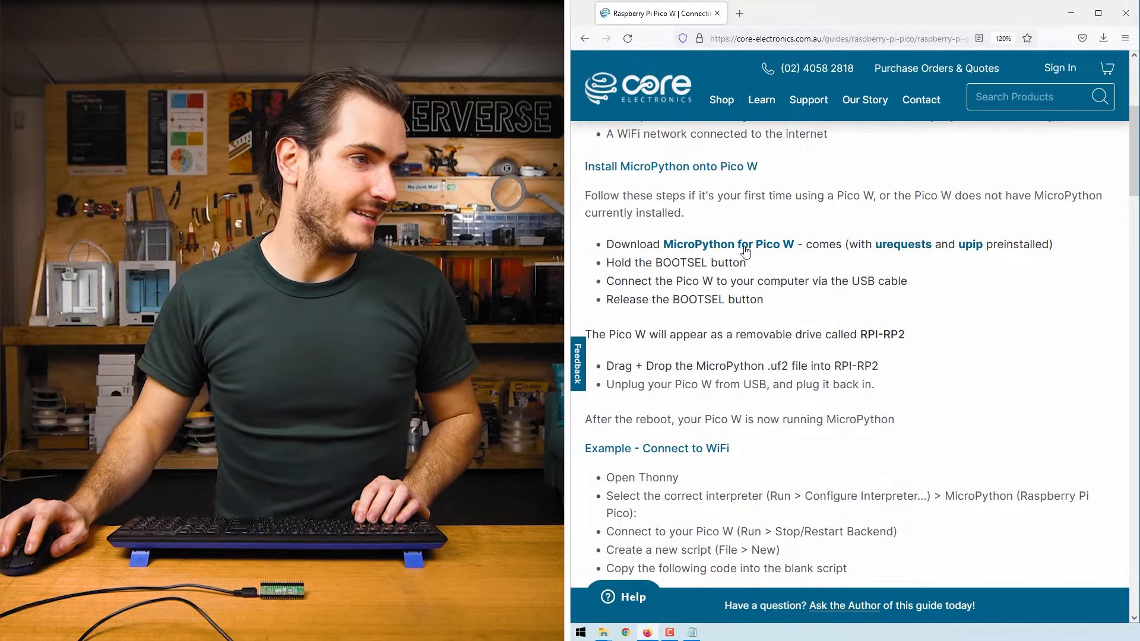
Download the MicroPython for Pico W .uf2 firmware from the Core Electronics guide.
click(727, 244)
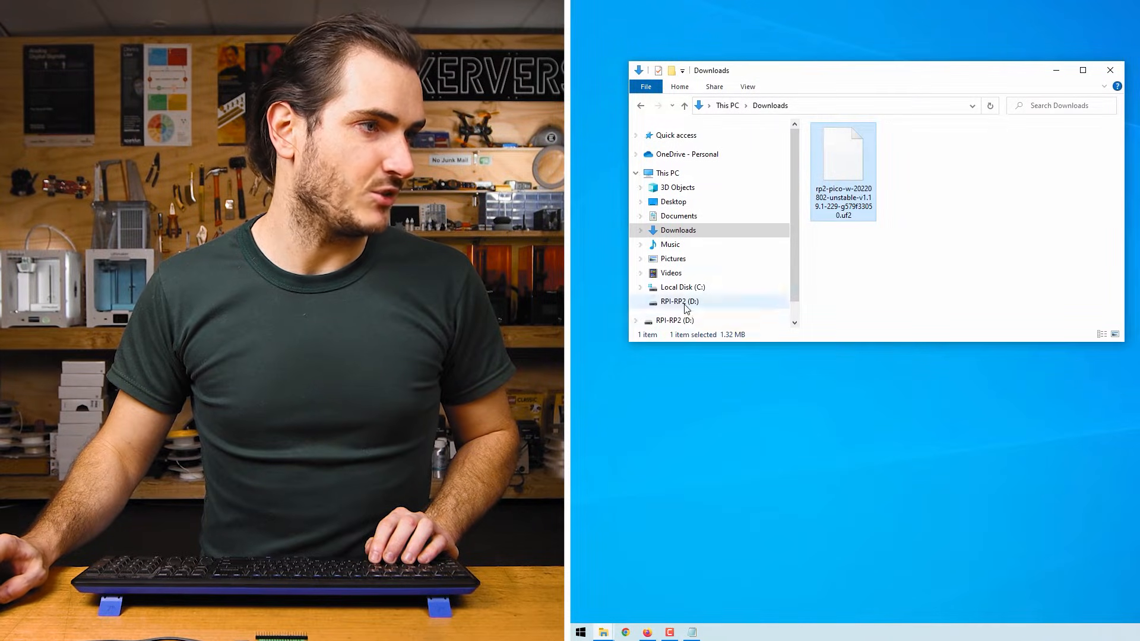
Drag the rp2-pico-w .uf2 file from Downloads onto the RPI-RP2 (D:) drive.
drag(842, 160, 676, 302)
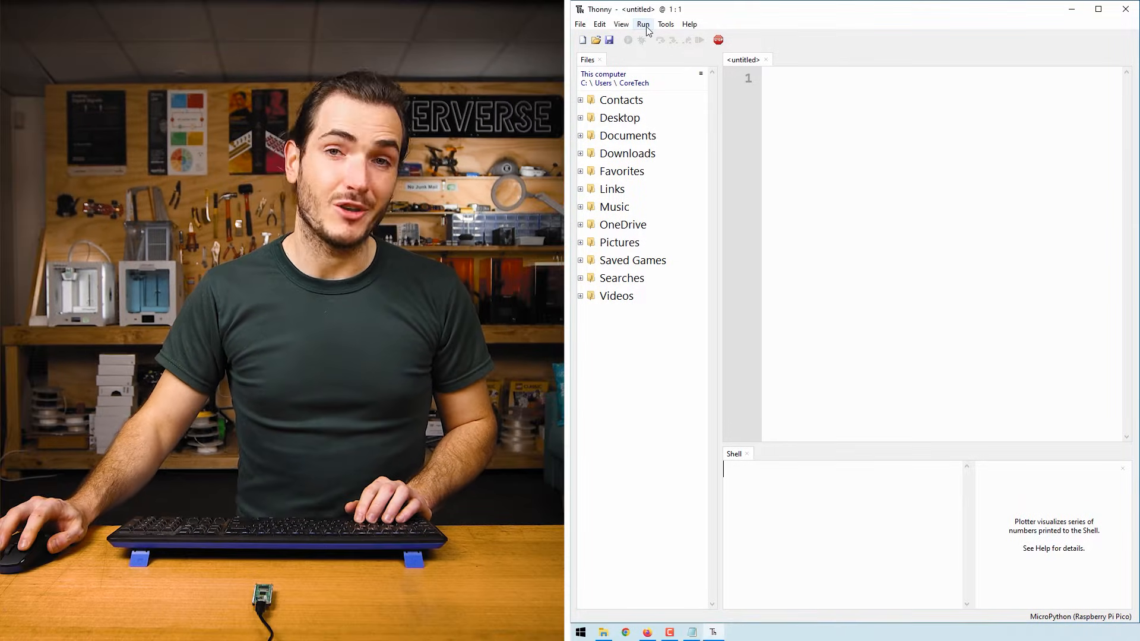
Choose MicroPython (Raspberry Pi Pico) as the interpreter and restart the backend.
click(642, 24)
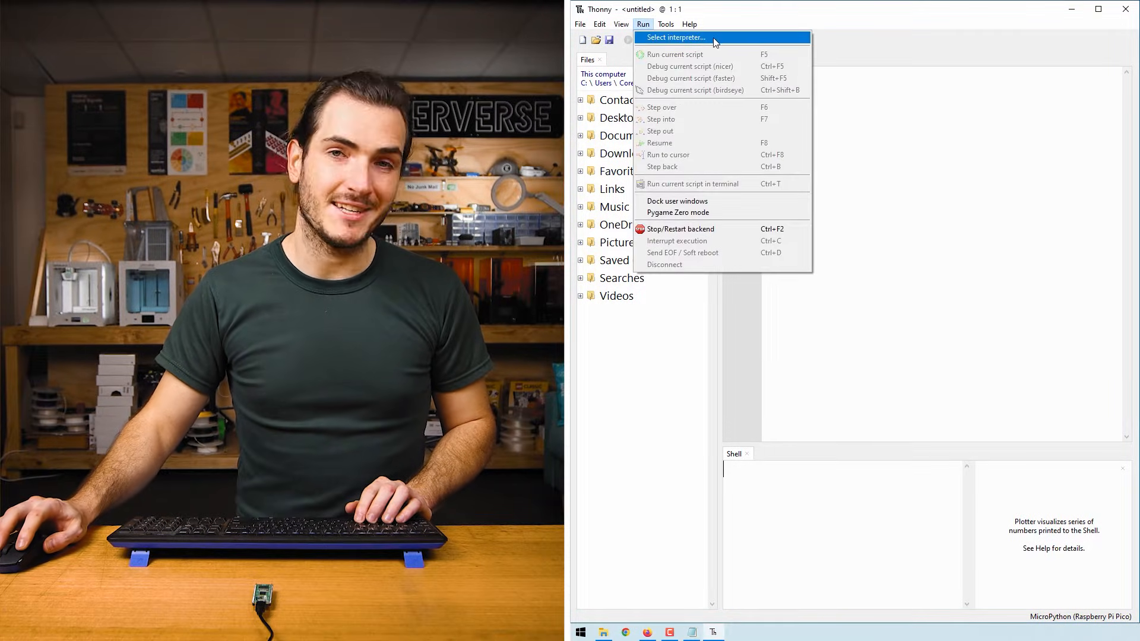
click(674, 37)
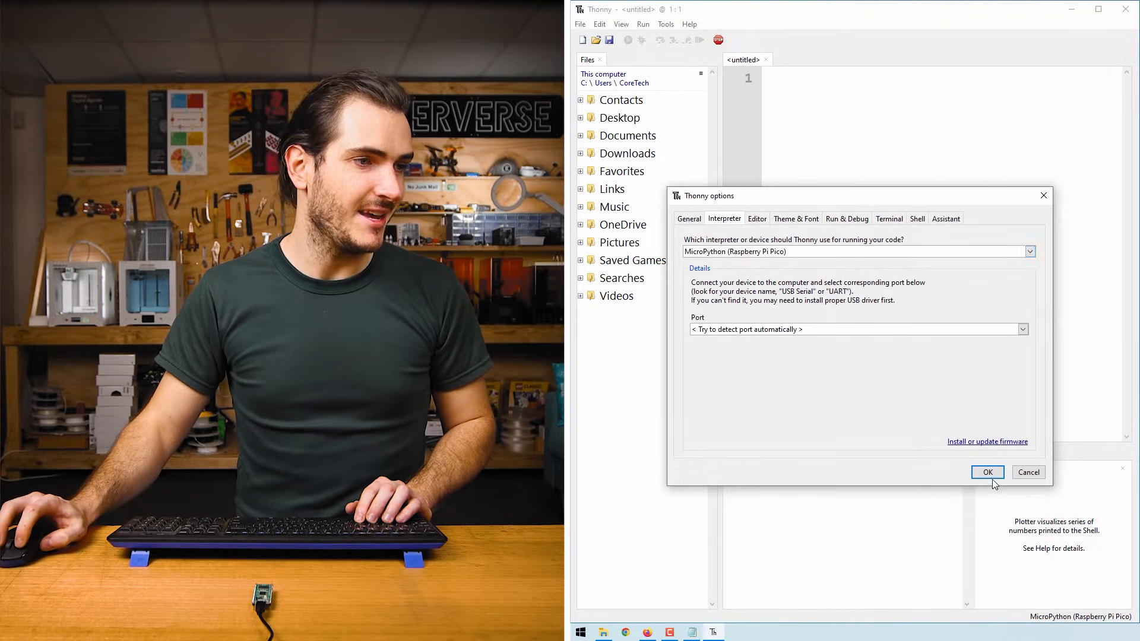
click(986, 472)
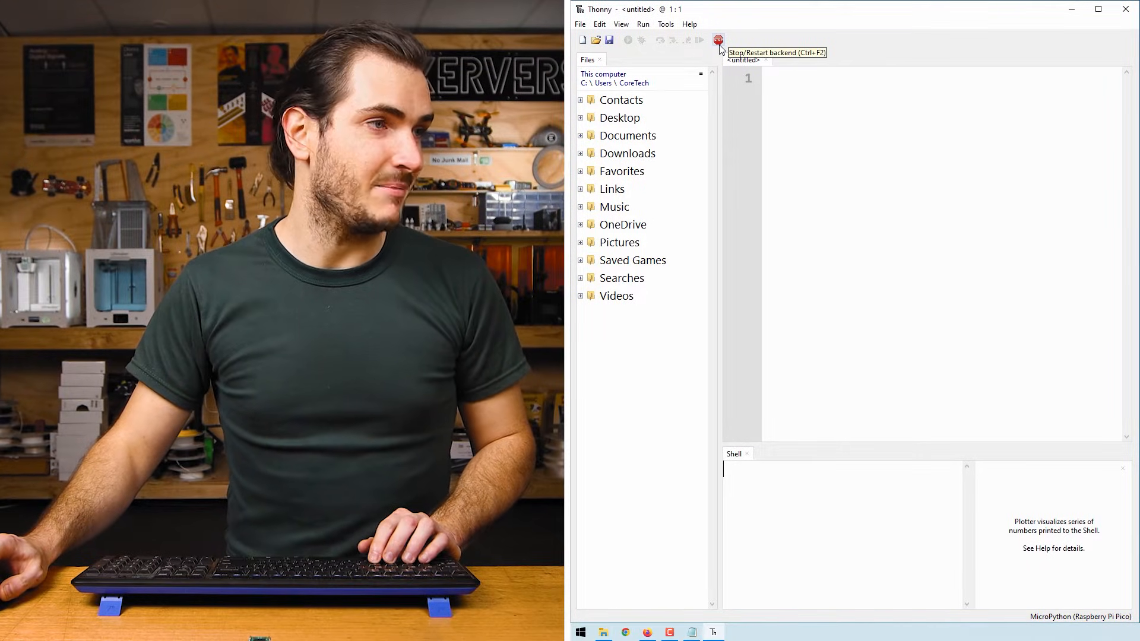
click(718, 39)
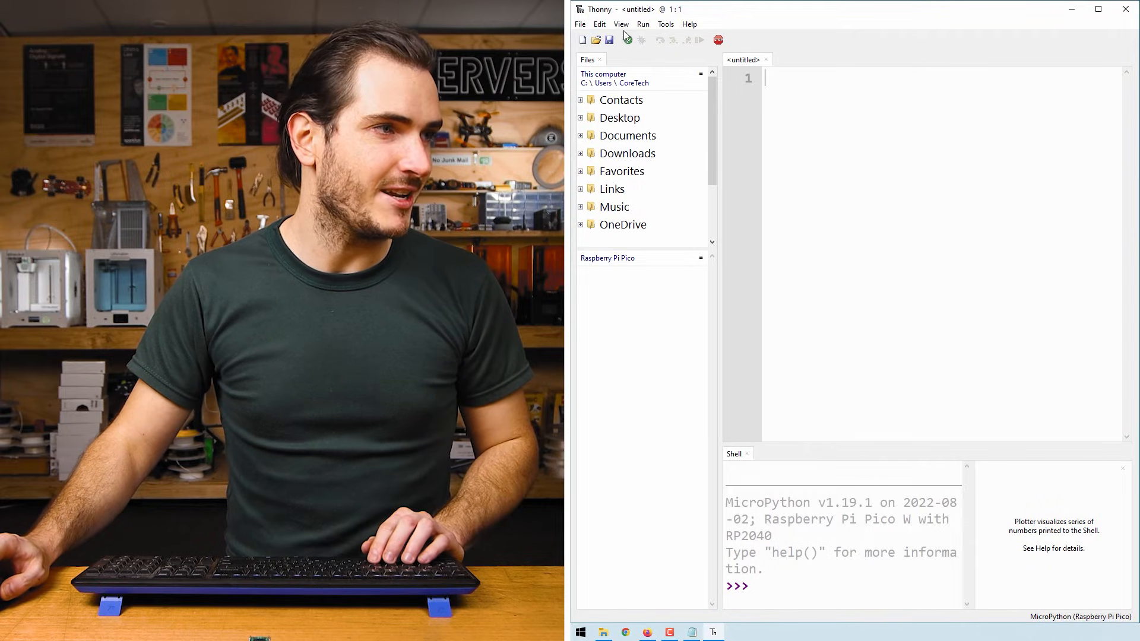
Run print("hello world") in the Pico W shell.
click(621, 24)
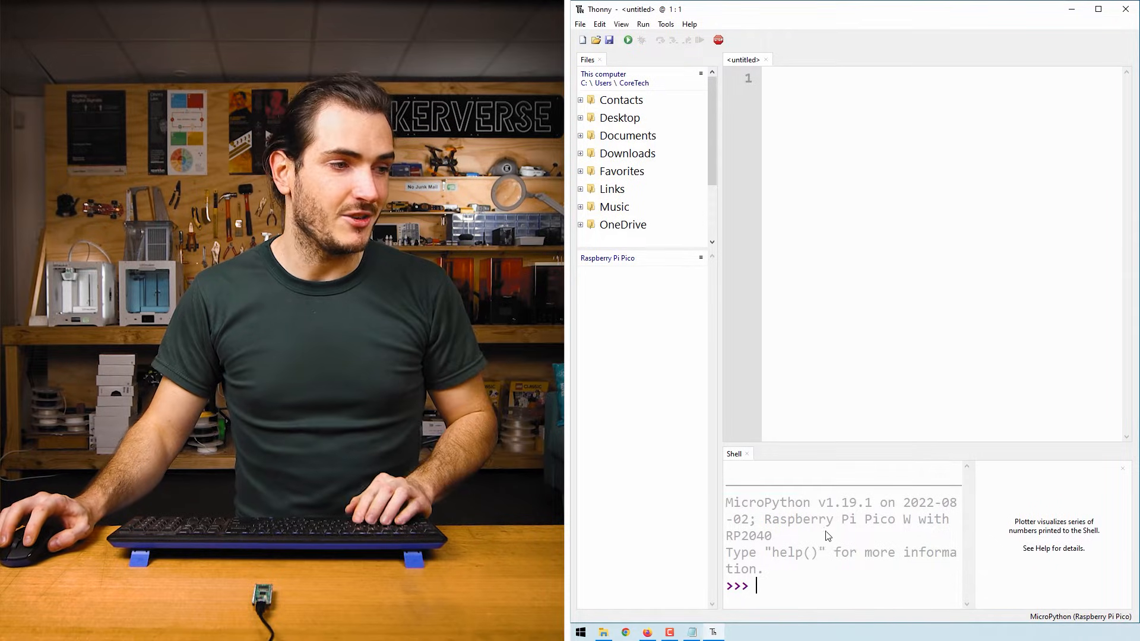
text(pri)
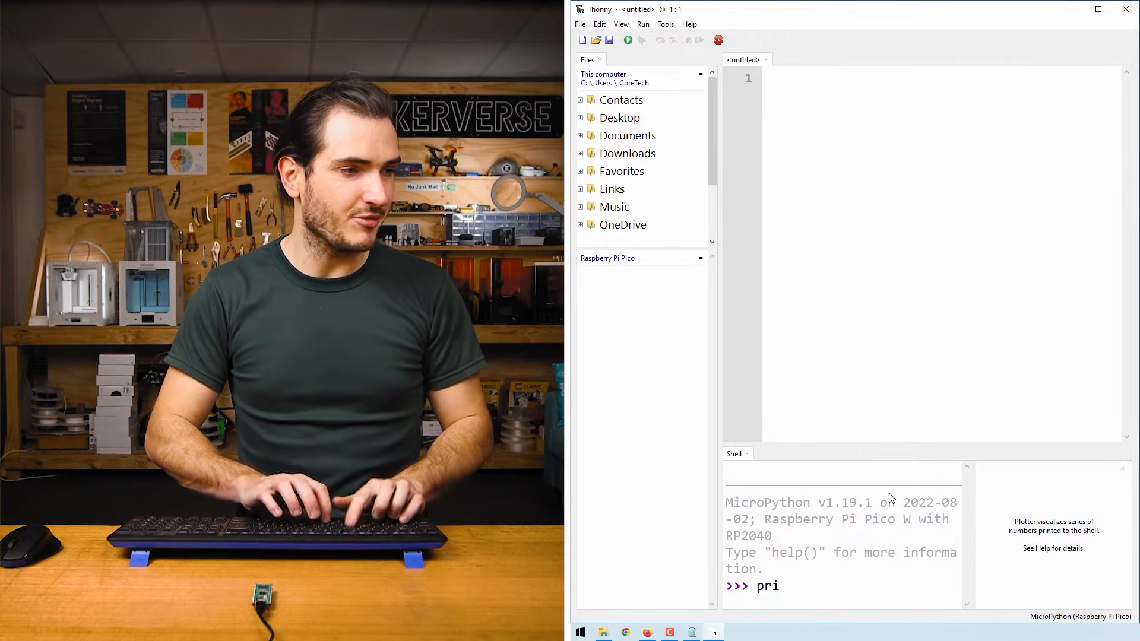
text(nt("hello)
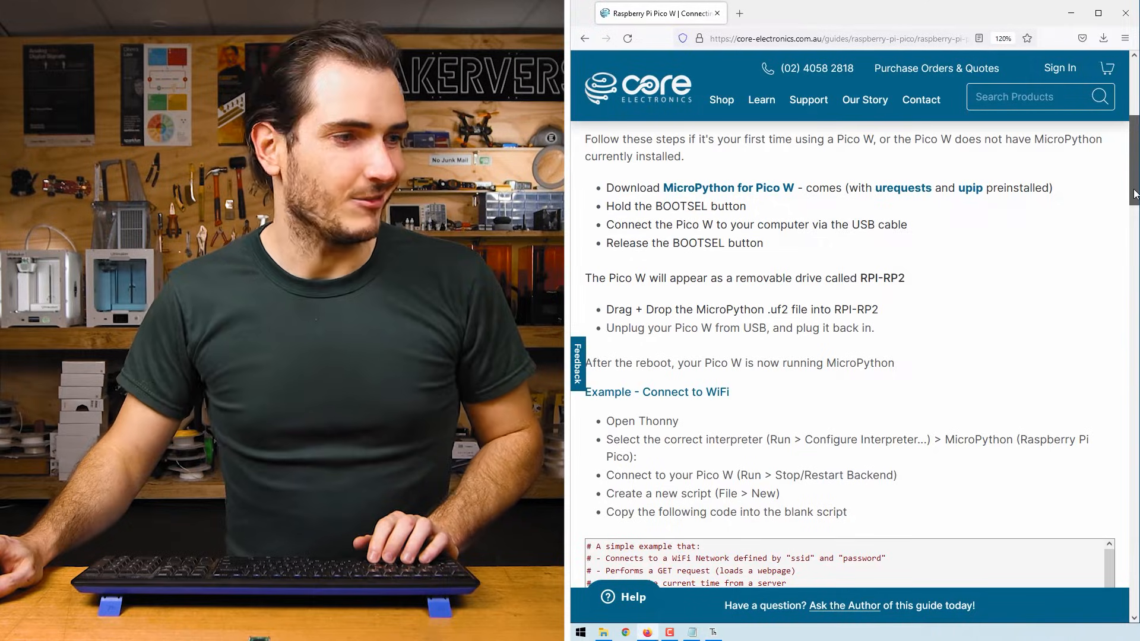
Scroll the guide down to the 'Example - Connect to WiFi' code block.
scroll(down, 3)
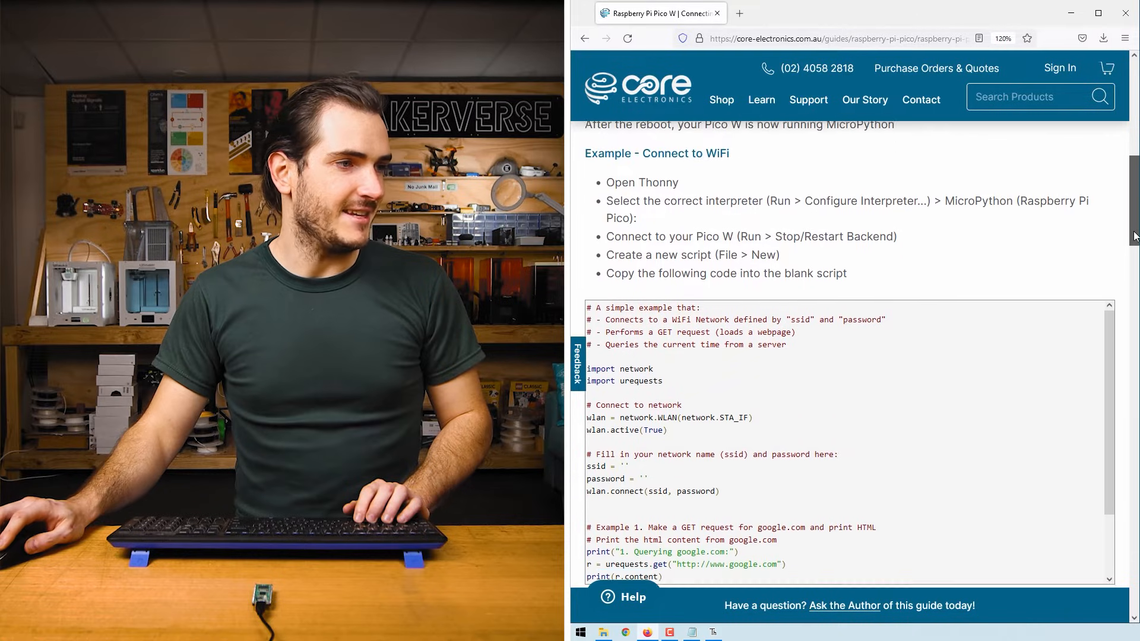
scroll(down, 3)
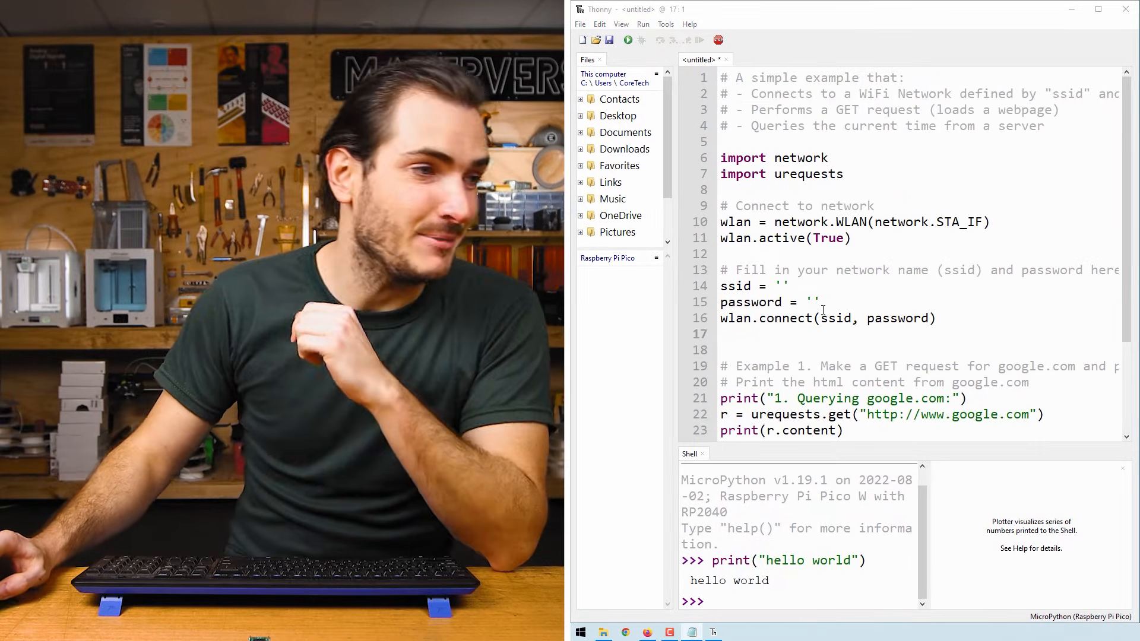
Enter 'MyWiFi' as the ssid and fill in the password in the script.
drag(719, 286, 818, 301)
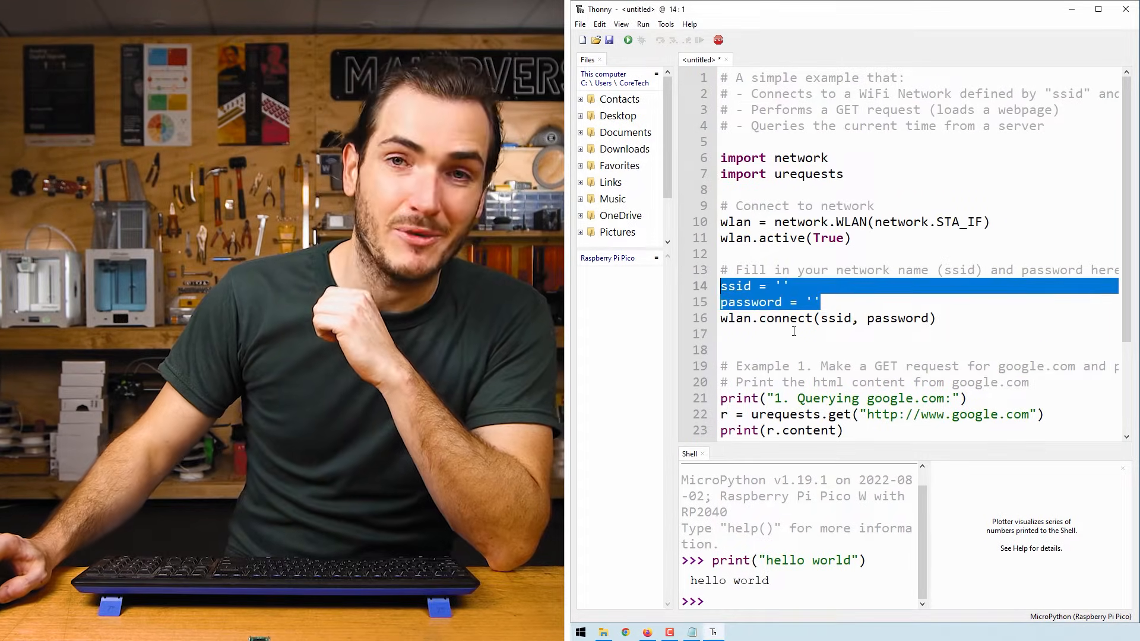
click(780, 285)
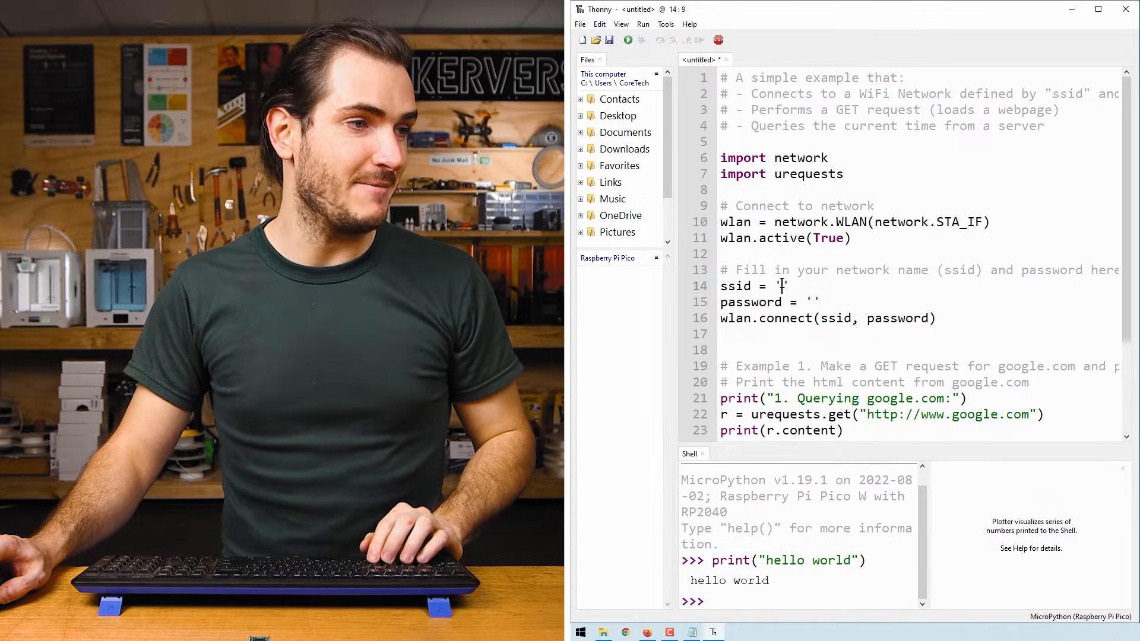
text(M)
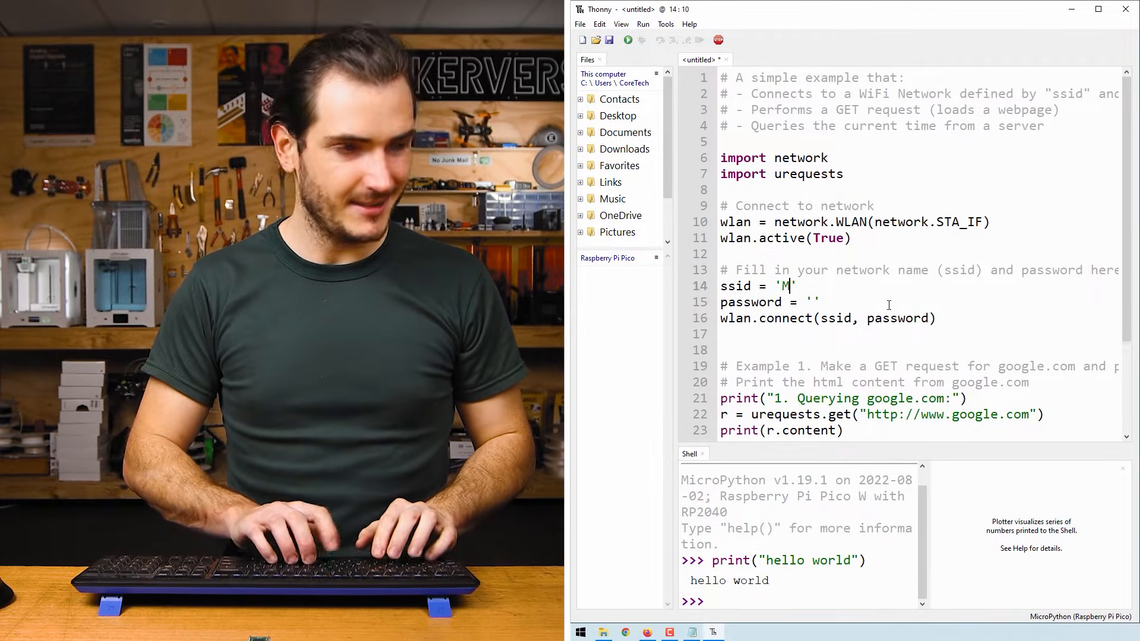
text(yWiFi)
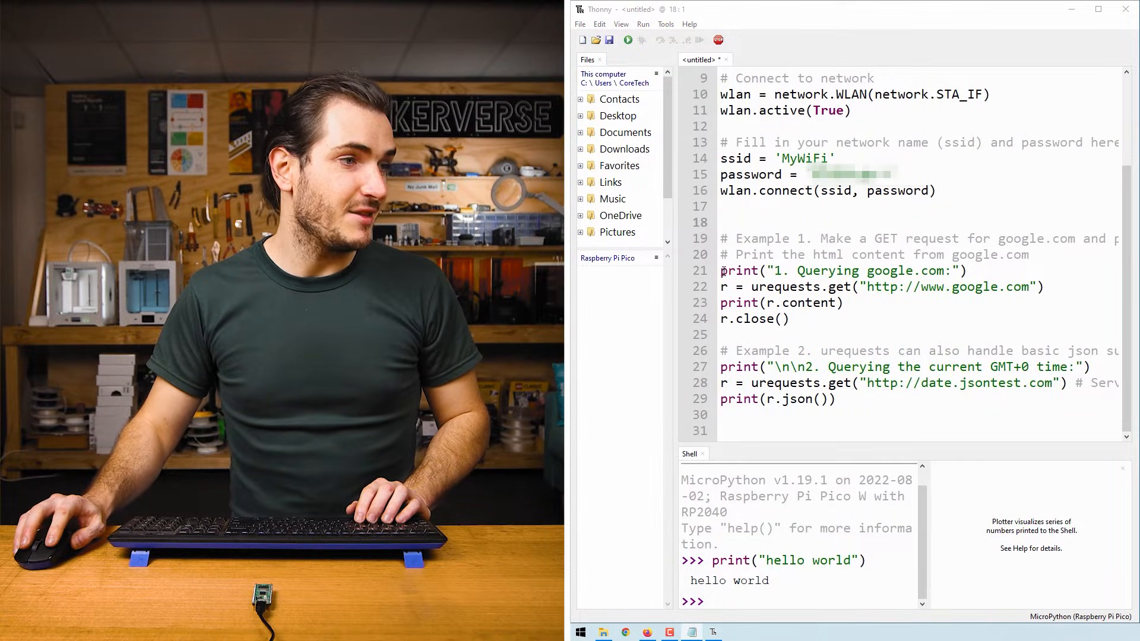
drag(721, 270, 721, 334)
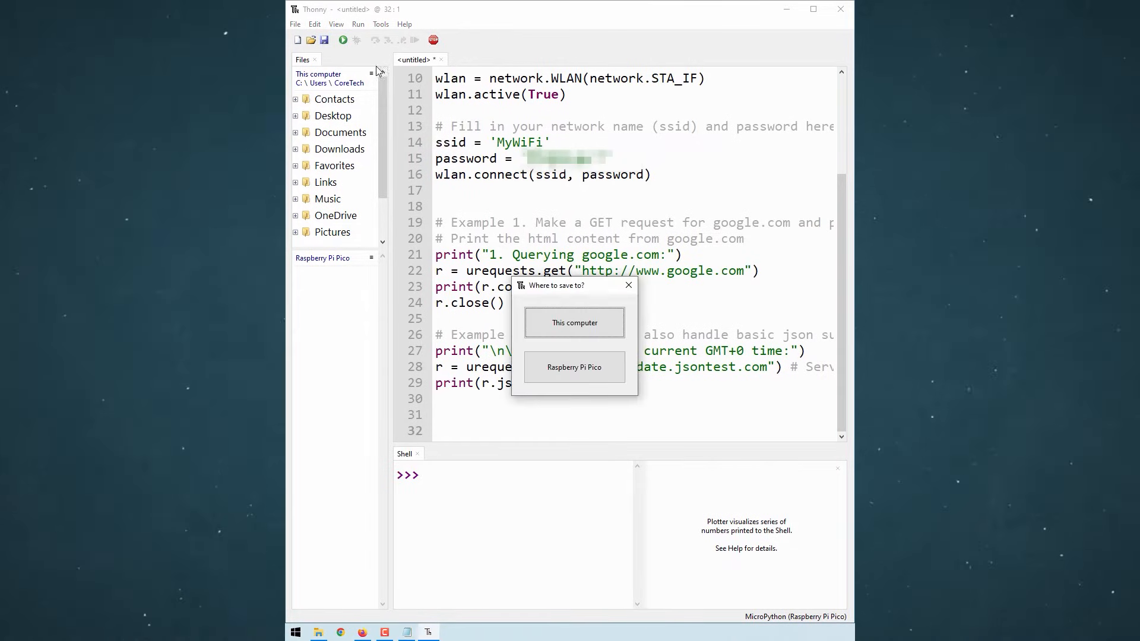
Save the script onto the Raspberry Pi Pico as example.py.
click(573, 367)
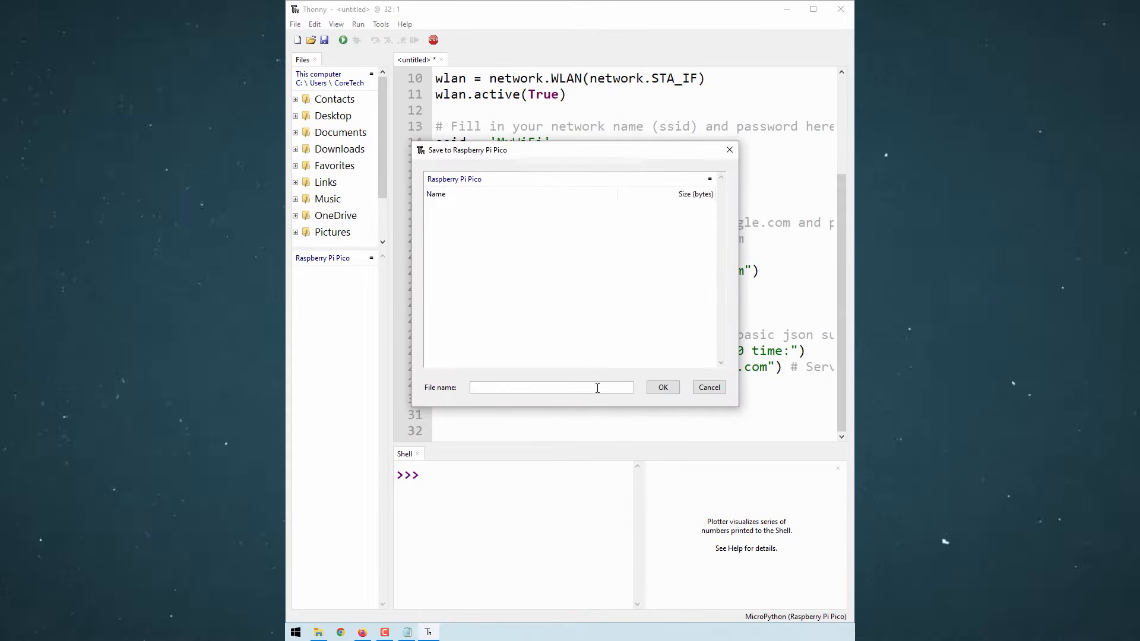
text(exampl)
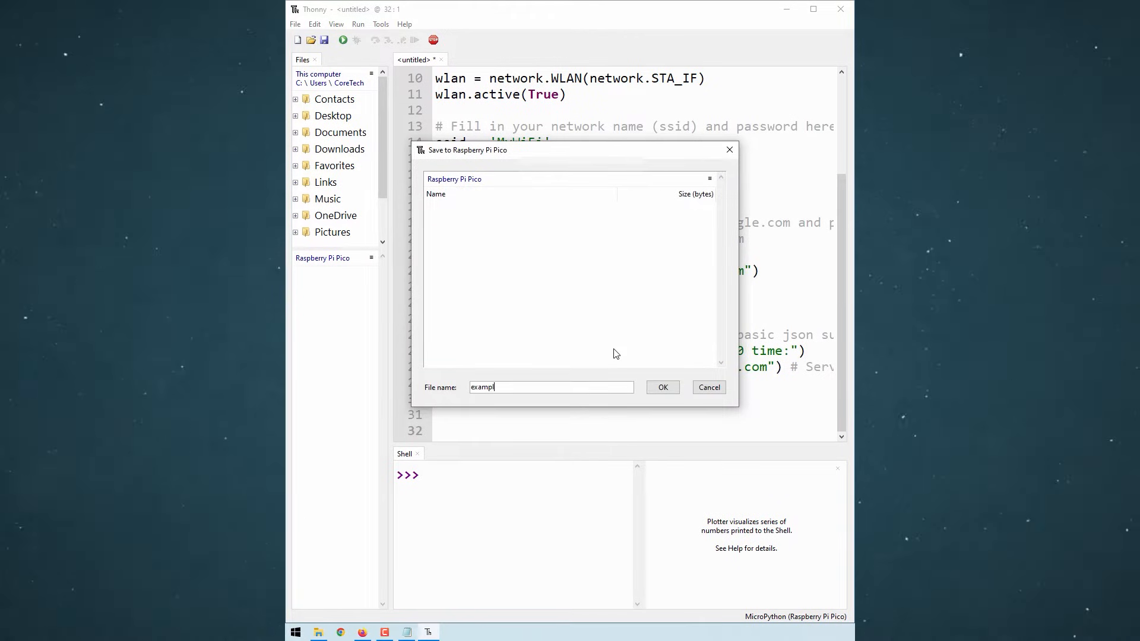
click(661, 386)
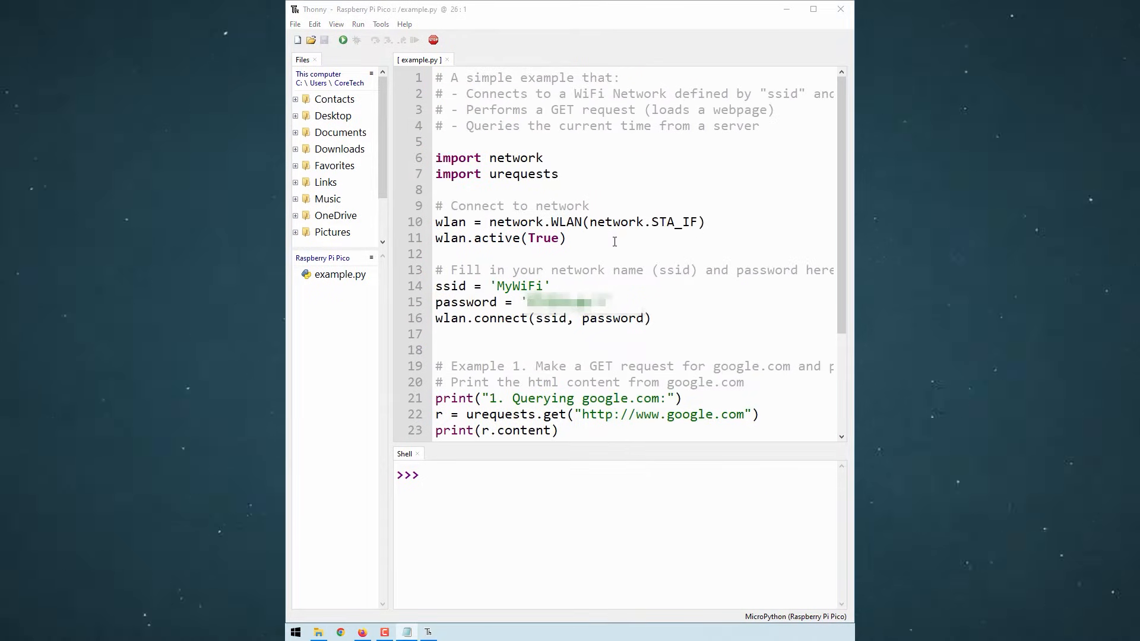
mouse_move(343, 40)
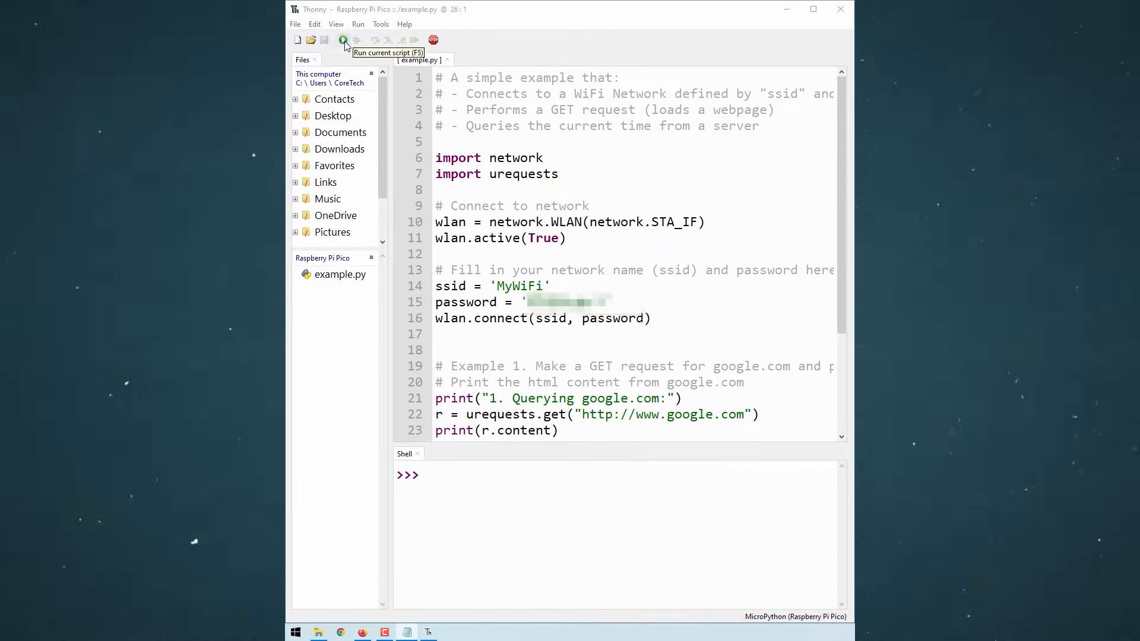
Run example.py on the Pico W to print Google's HTML and the GMT time.
click(342, 39)
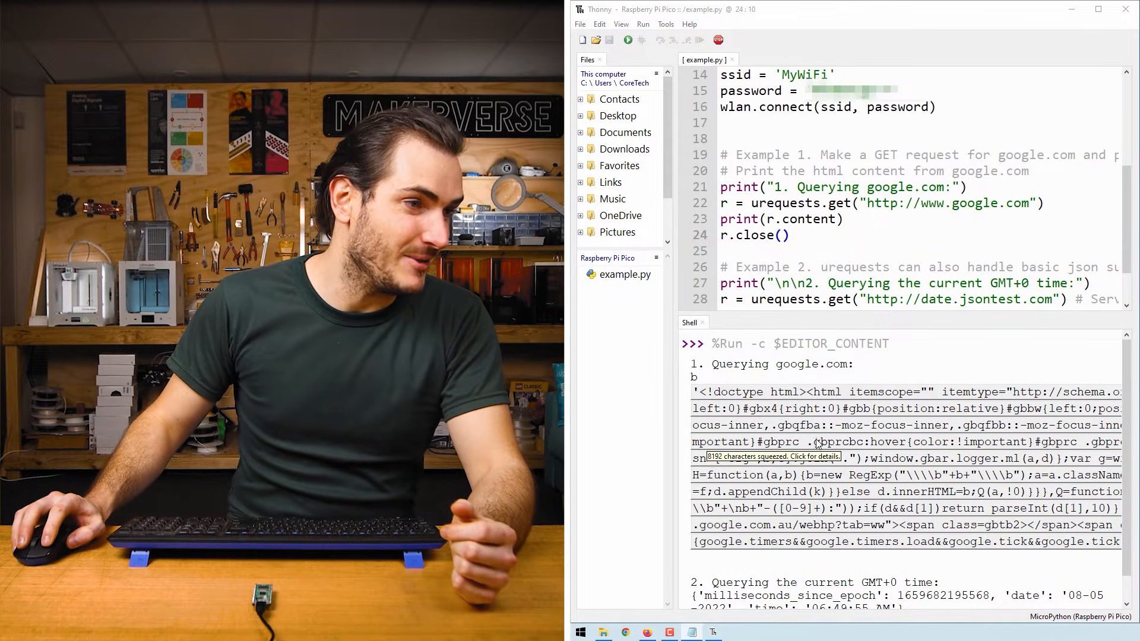
click(771, 457)
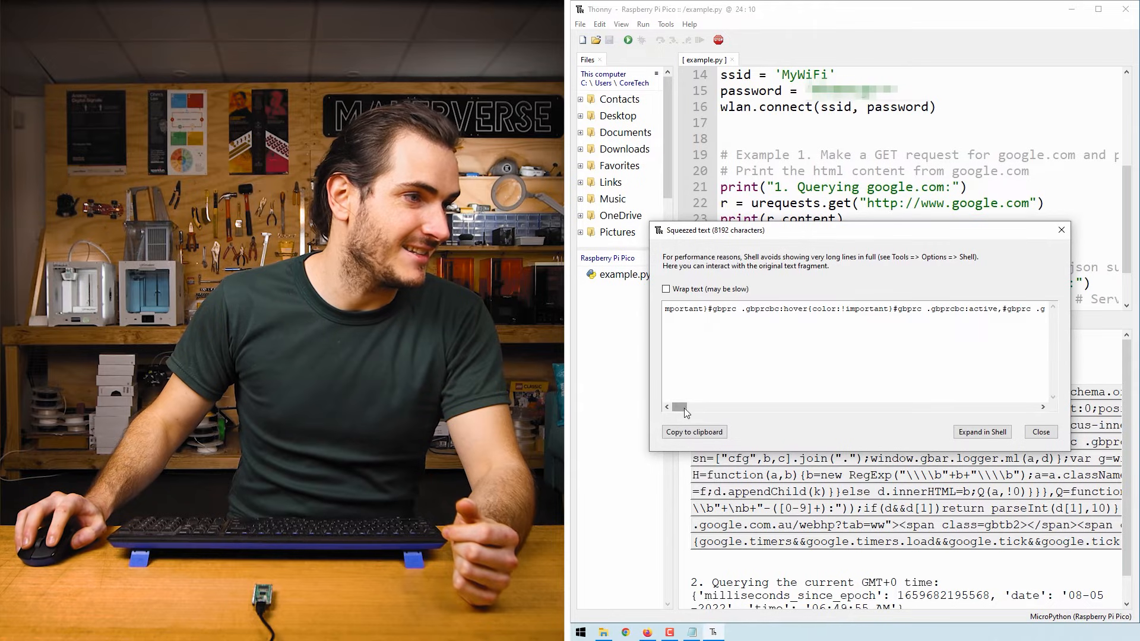
drag(682, 407, 855, 401)
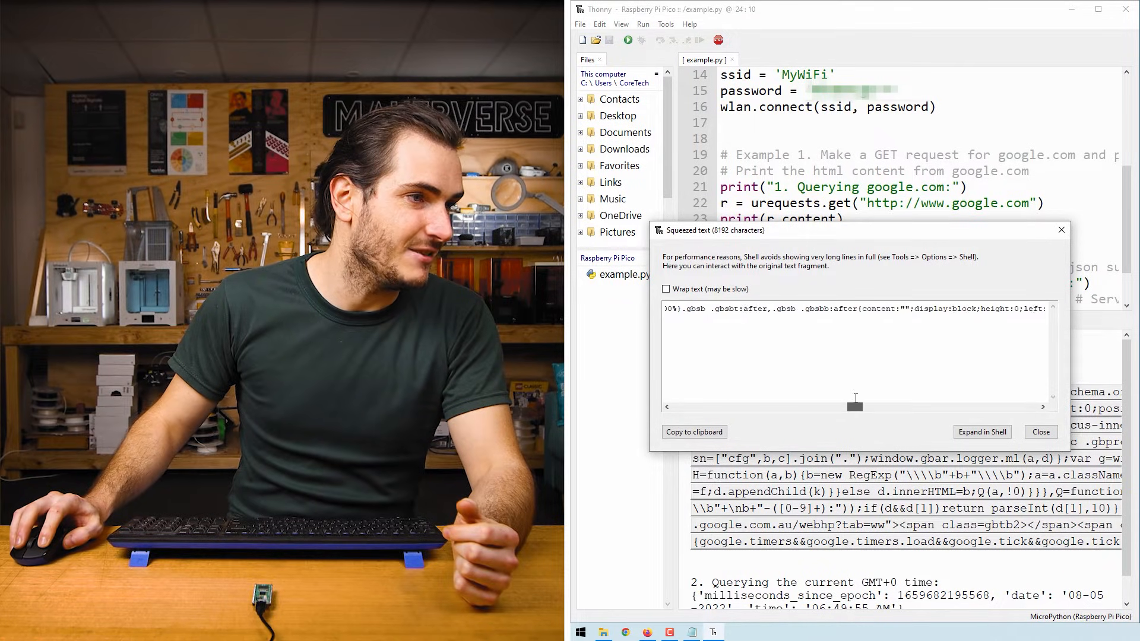
drag(855, 406, 952, 407)
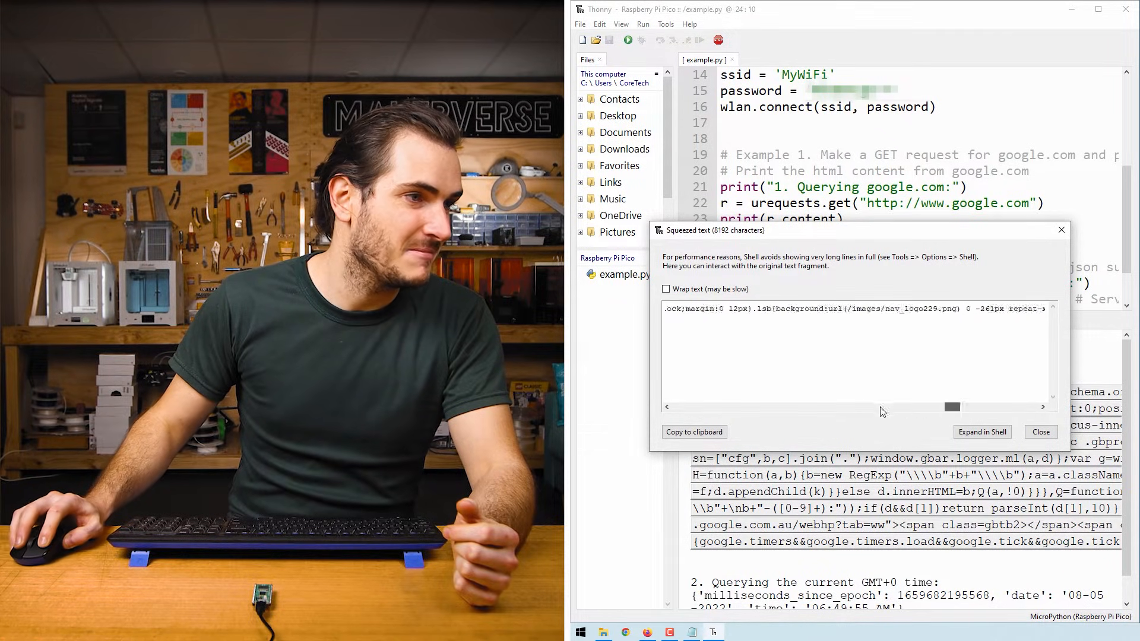
click(1040, 432)
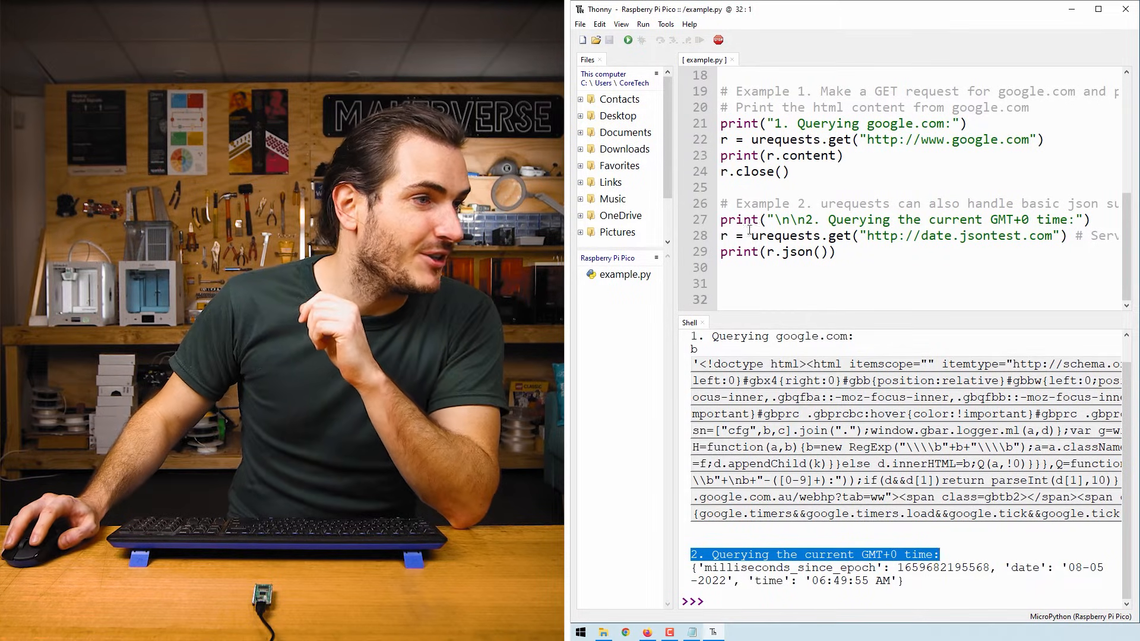
double_click(800, 236)
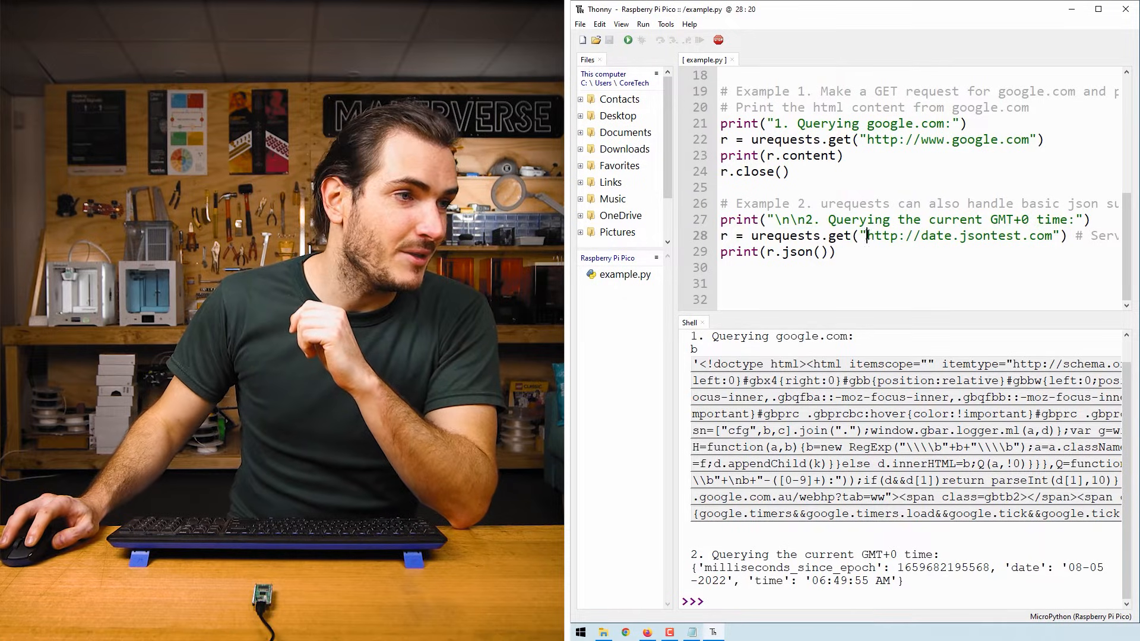
double_click(958, 236)
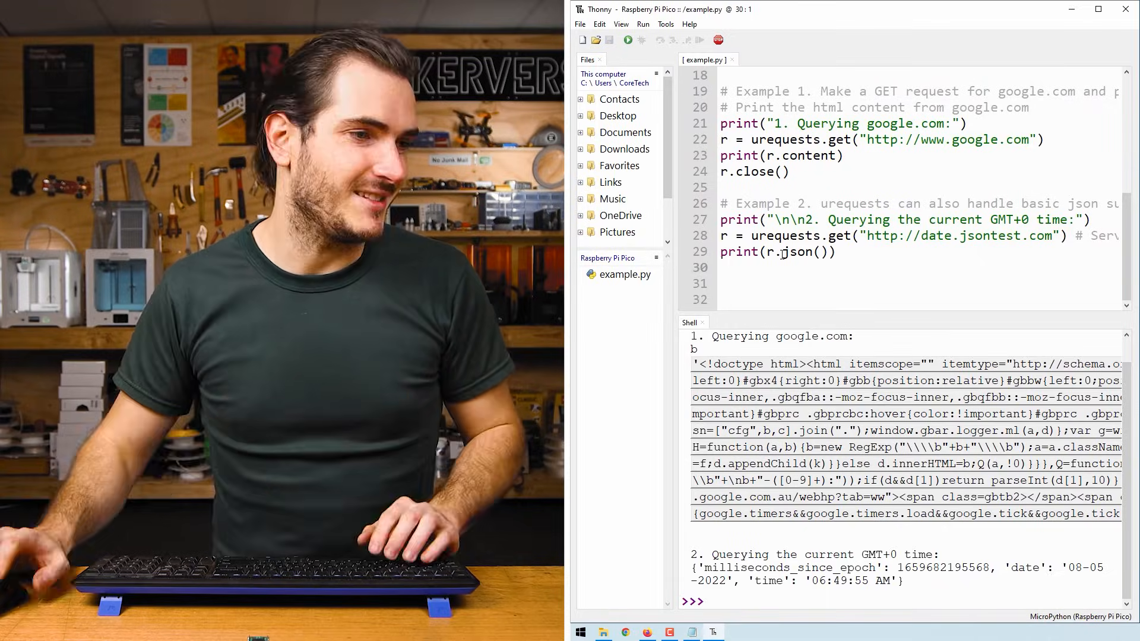
drag(830, 581, 904, 581)
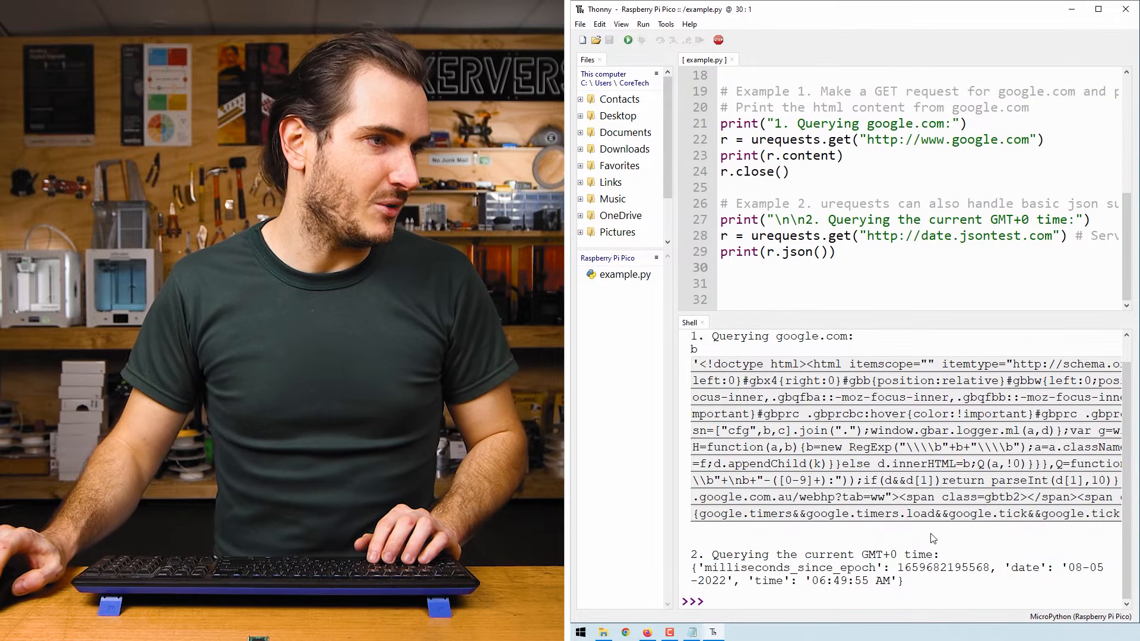
Print only the time ('06:49:55 AM') with r.json()['time'] in the shell.
text(r)
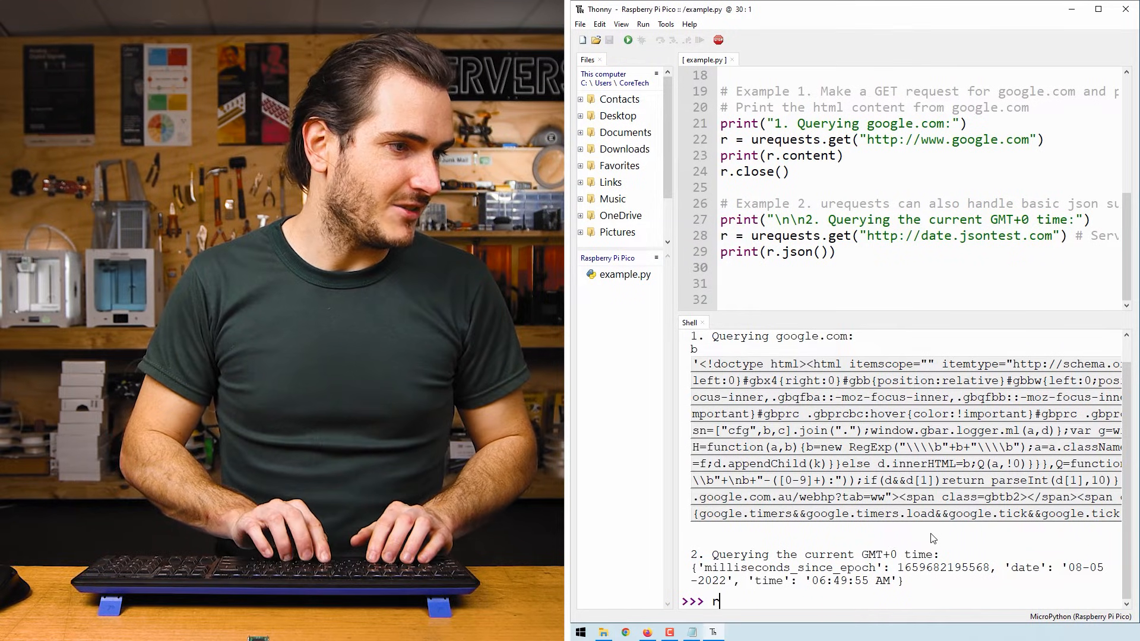
text(.json())
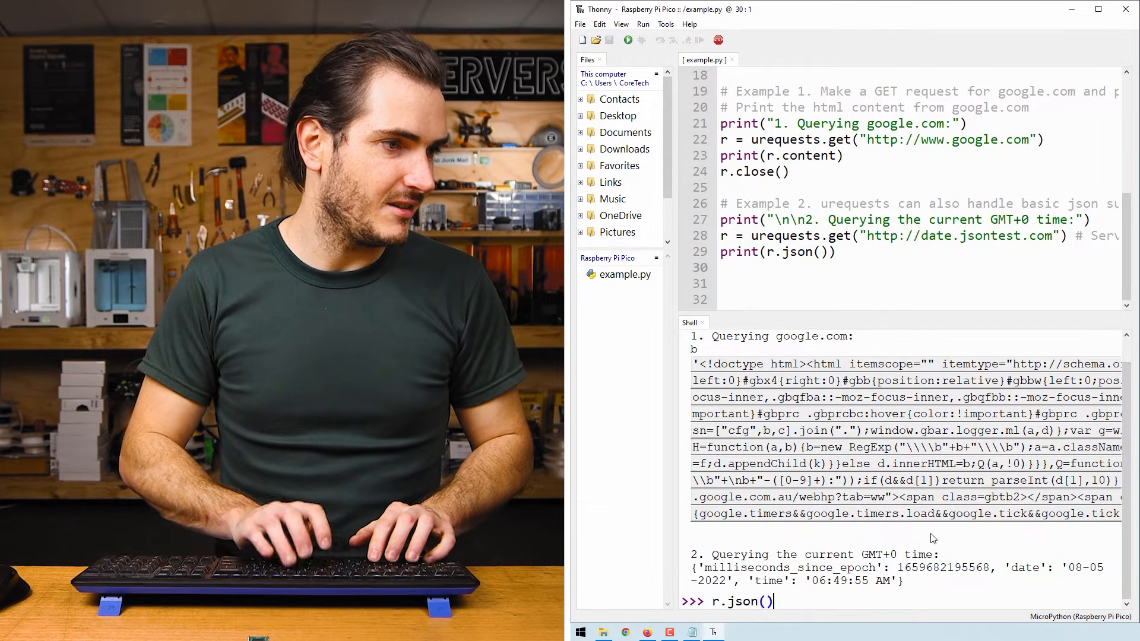
text([')
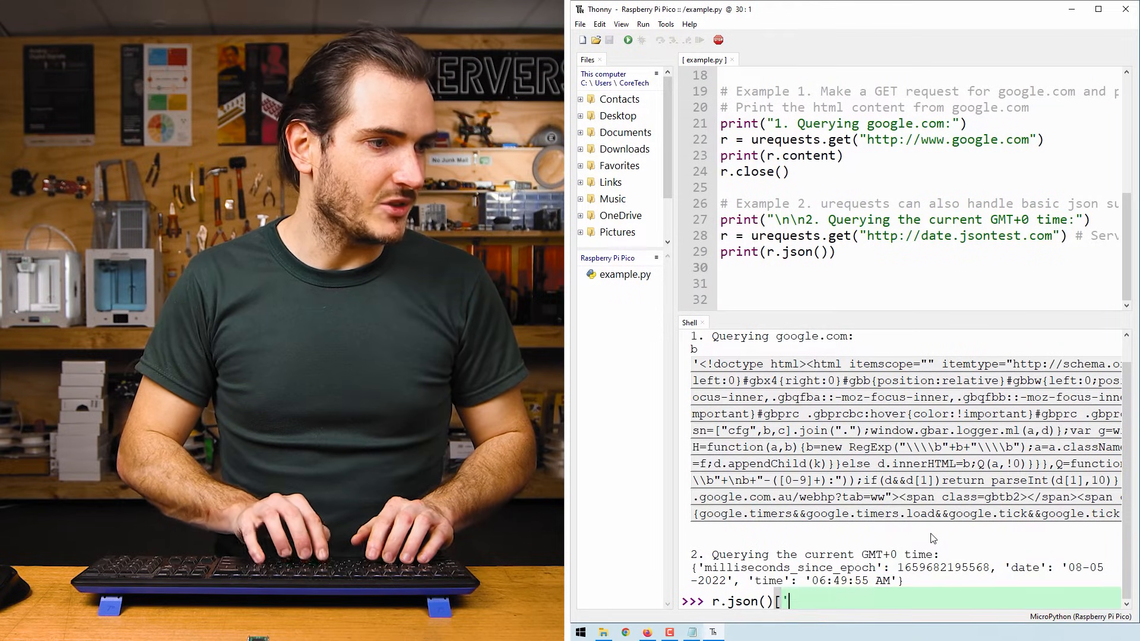
text(time')
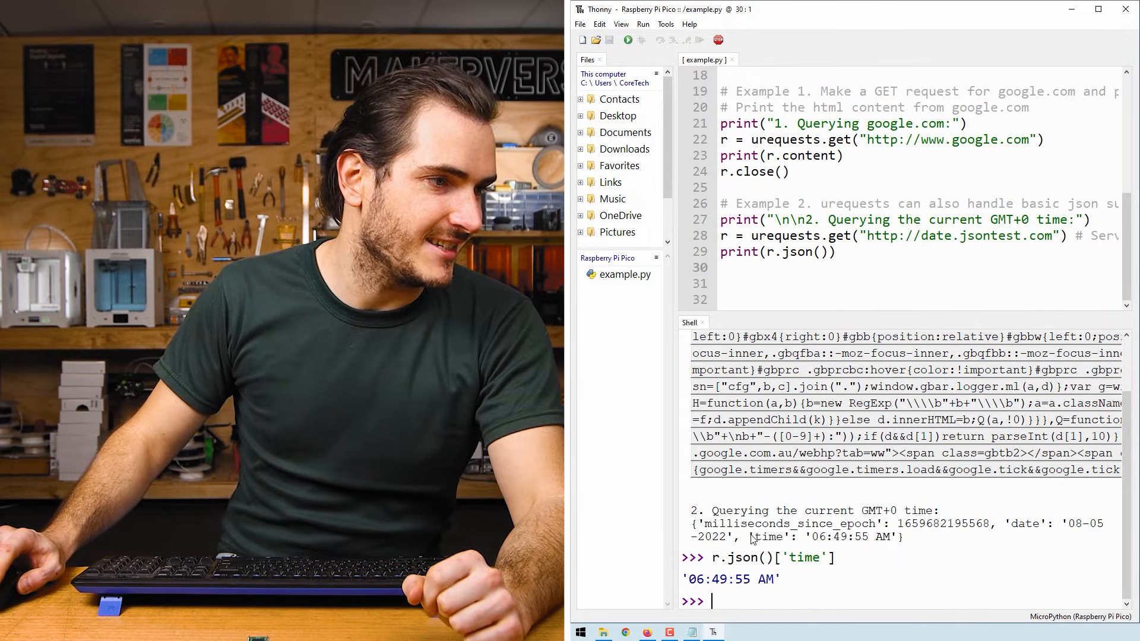
double_click(793, 537)
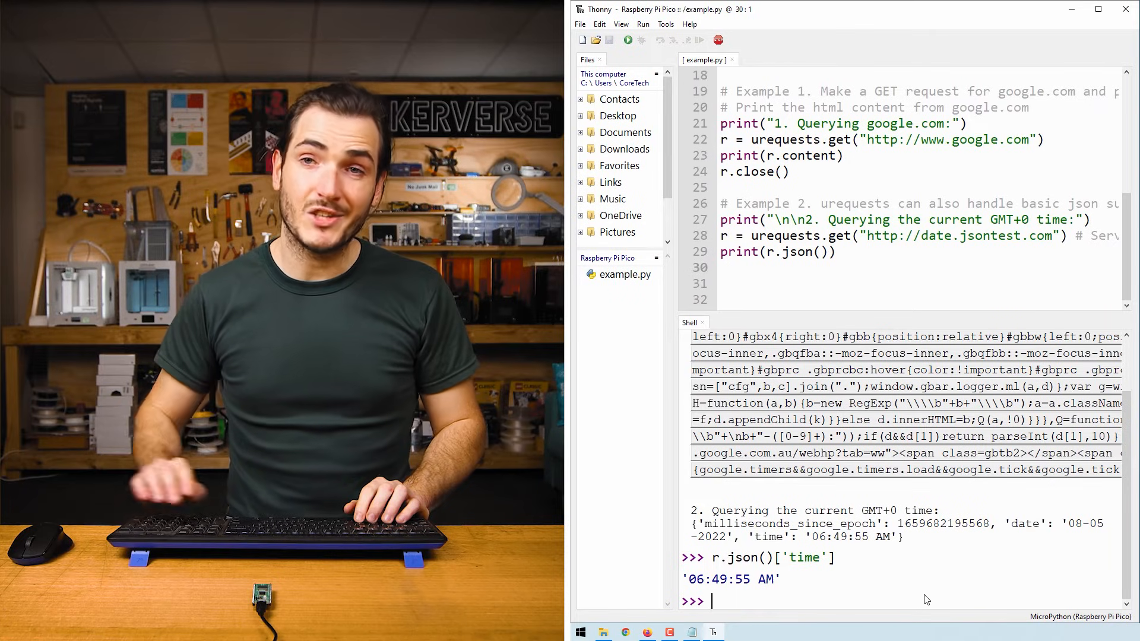
text(r.json()['time'])
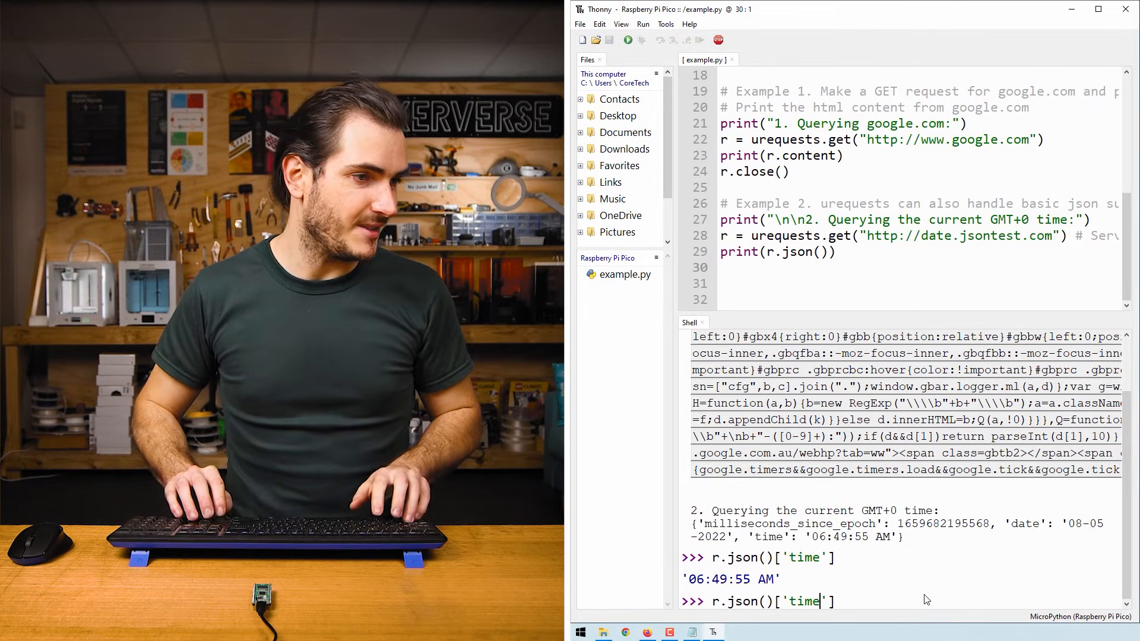